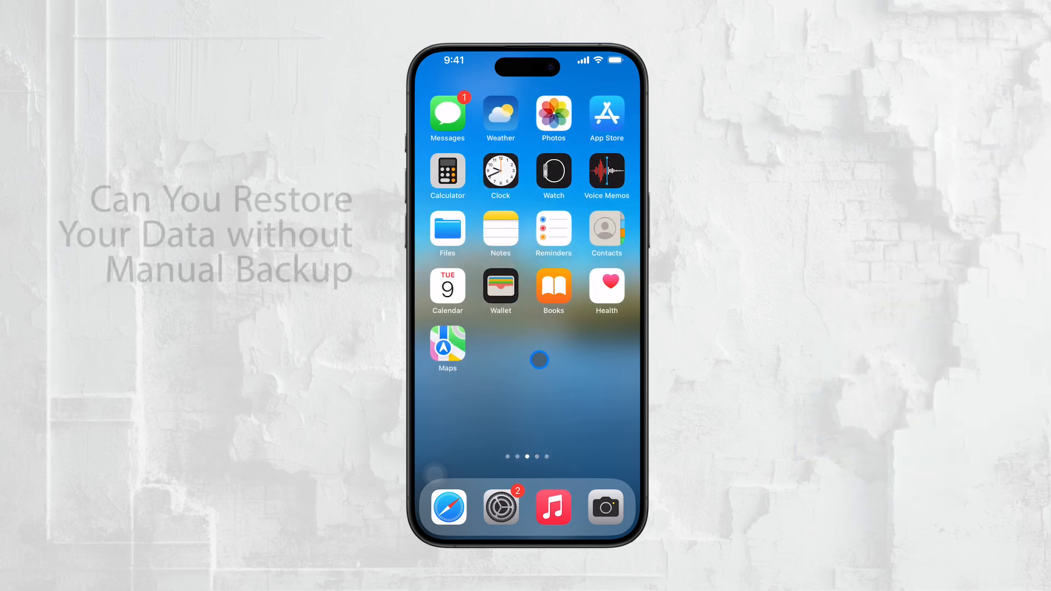
- Browse the home screen pages and App Library search, then launch Settings
click(499, 507)
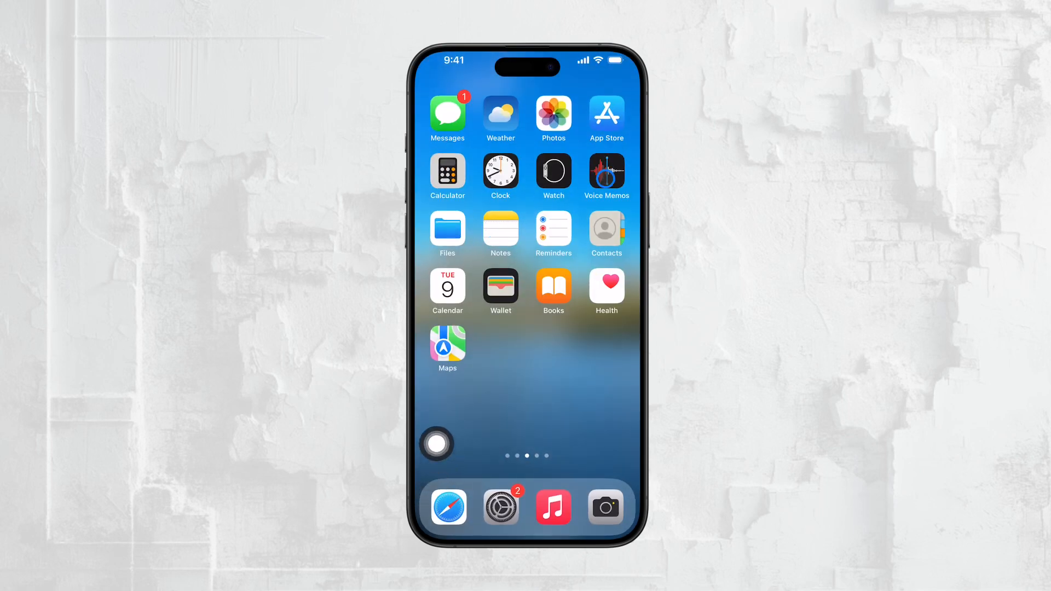
scroll(left, 3)
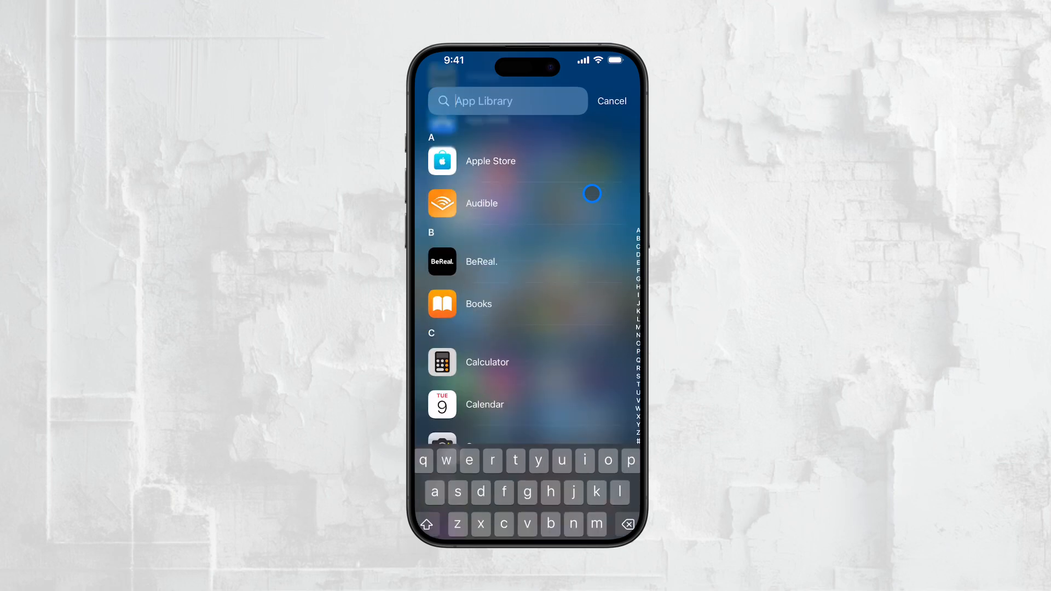
click(610, 100)
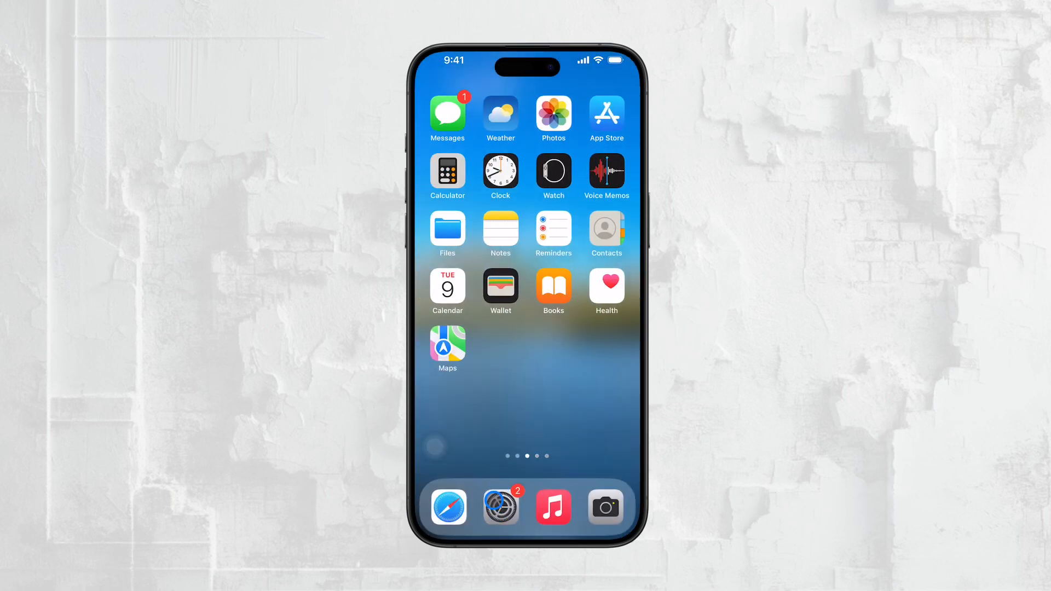
click(499, 505)
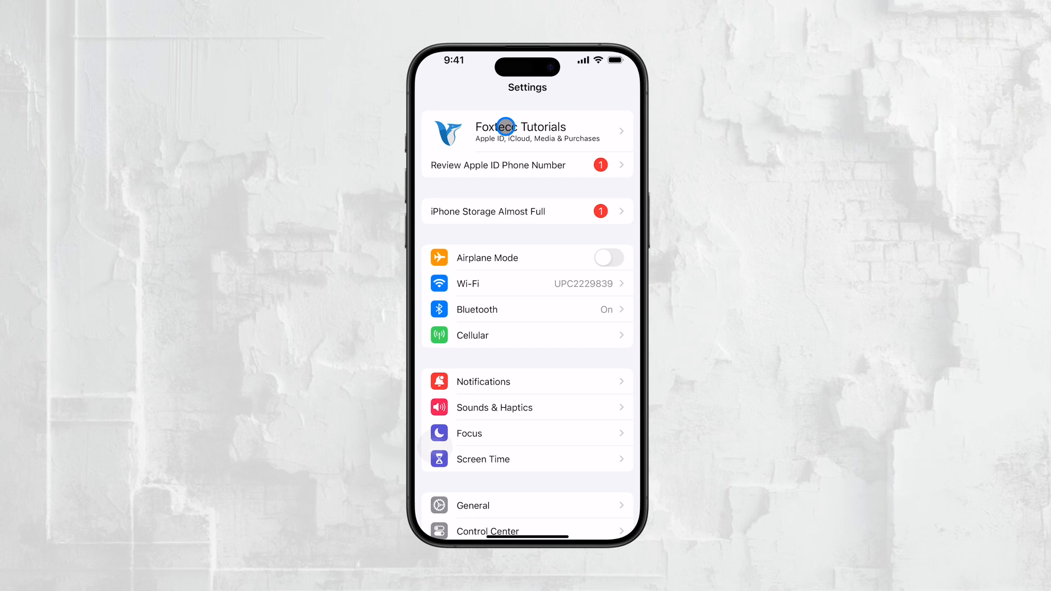
- Visit the account's Apple ID page, back out, and reopen Settings
click(526, 131)
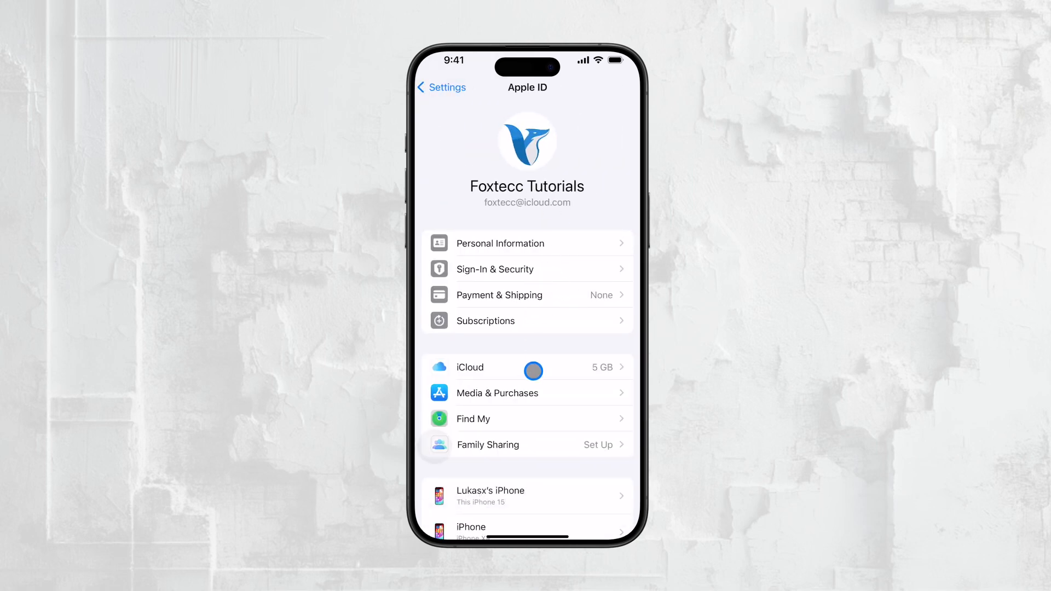
click(441, 87)
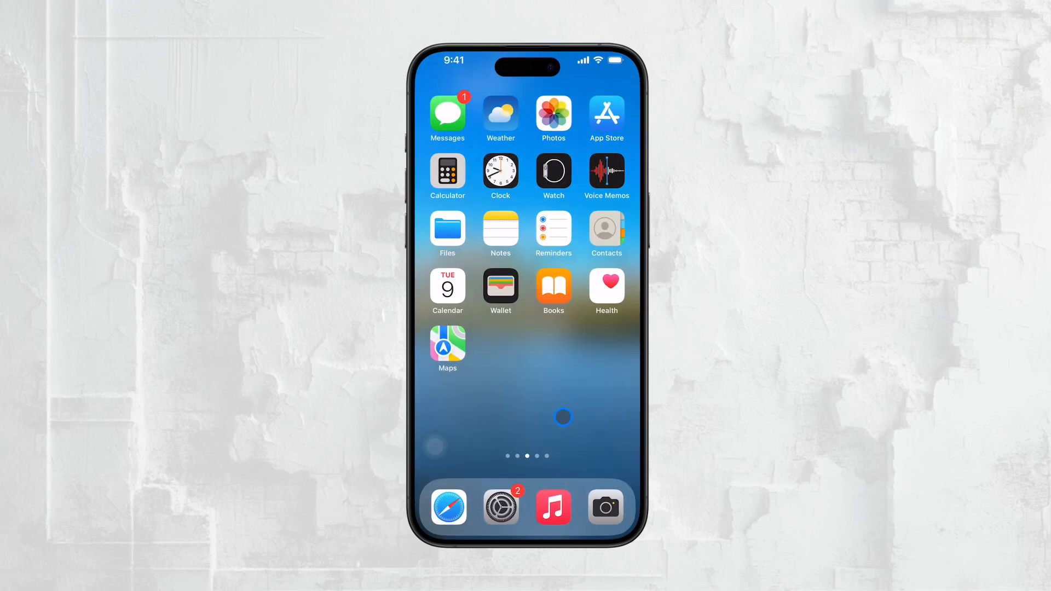
click(500, 506)
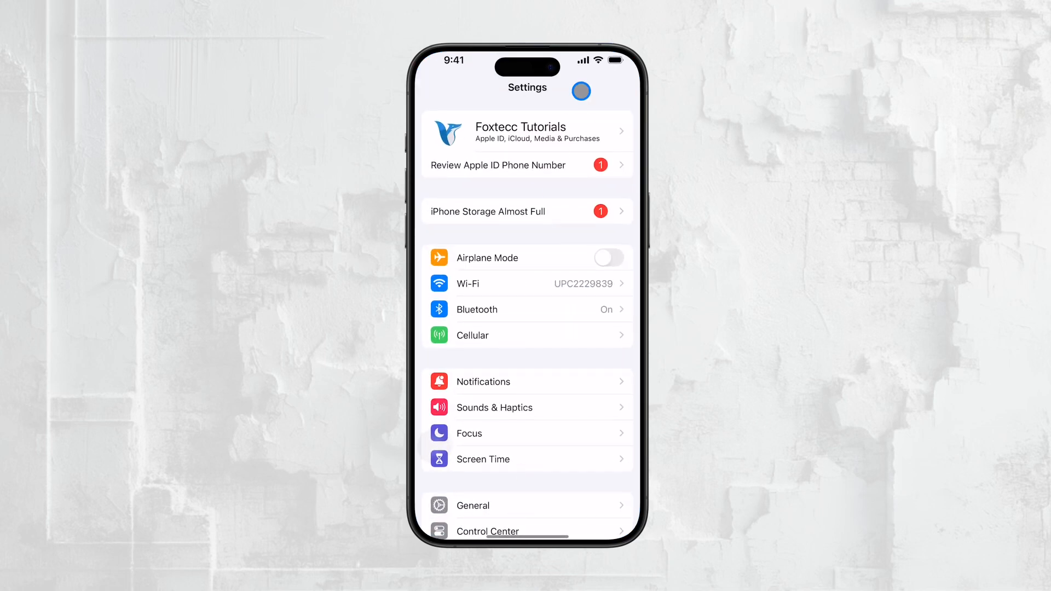
mouse_move(544, 283)
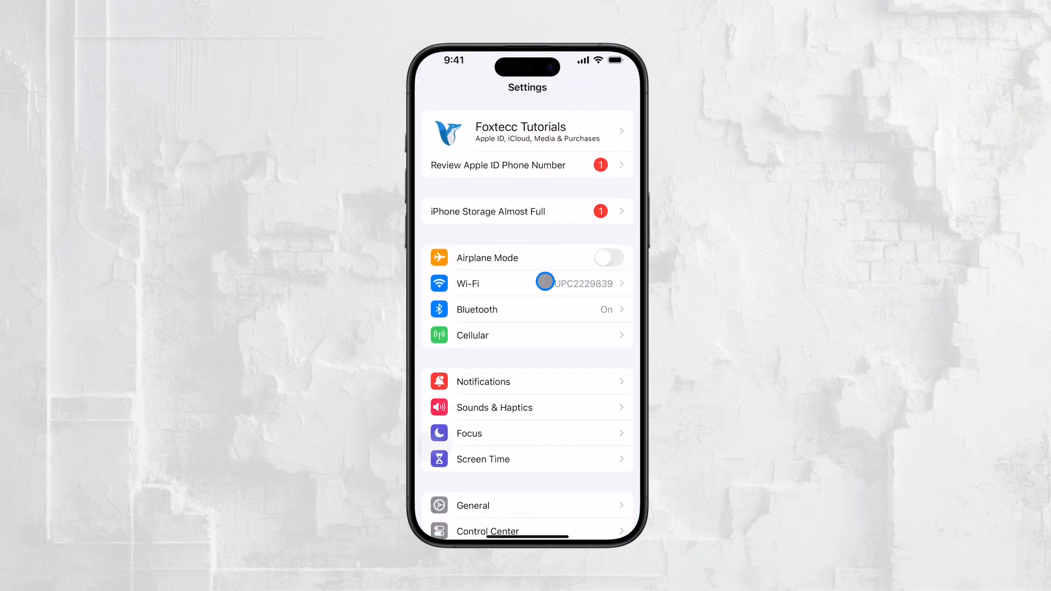
mouse_move(499, 357)
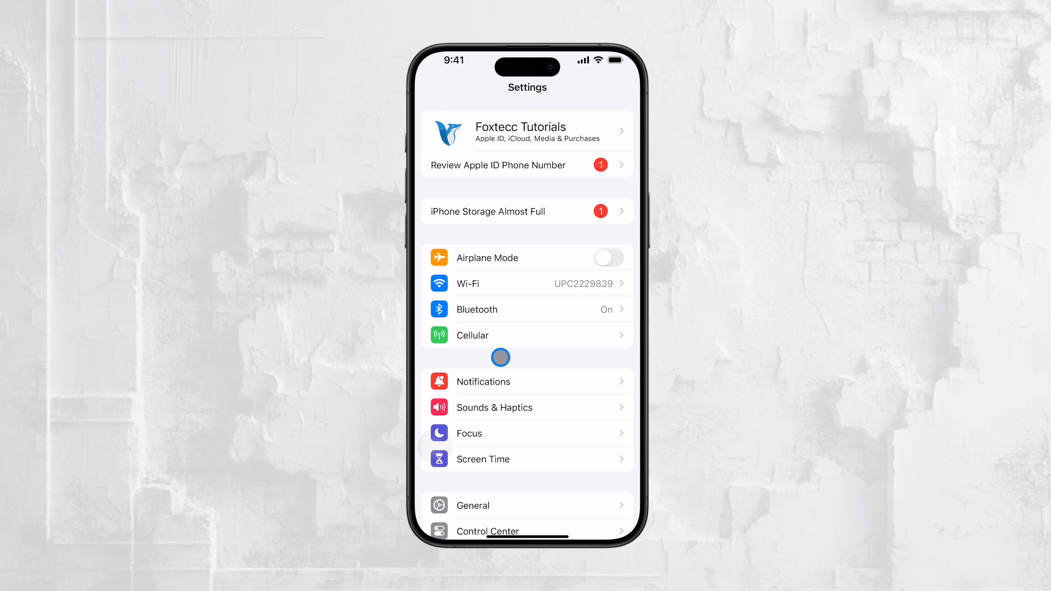
mouse_move(464, 448)
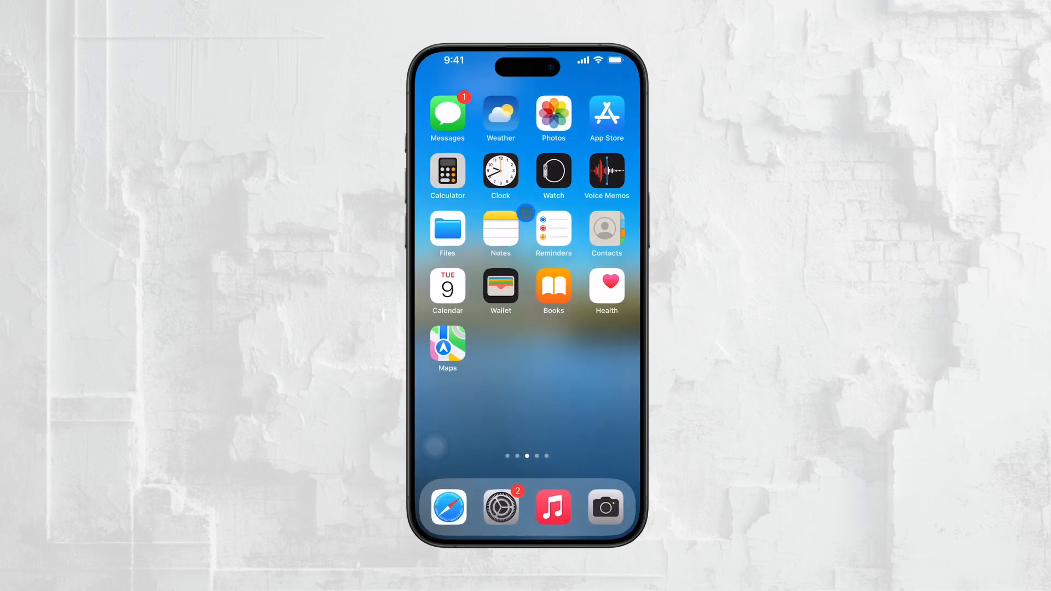
- Launch Settings again from App Library search and scroll its main list
scroll(left, 3)
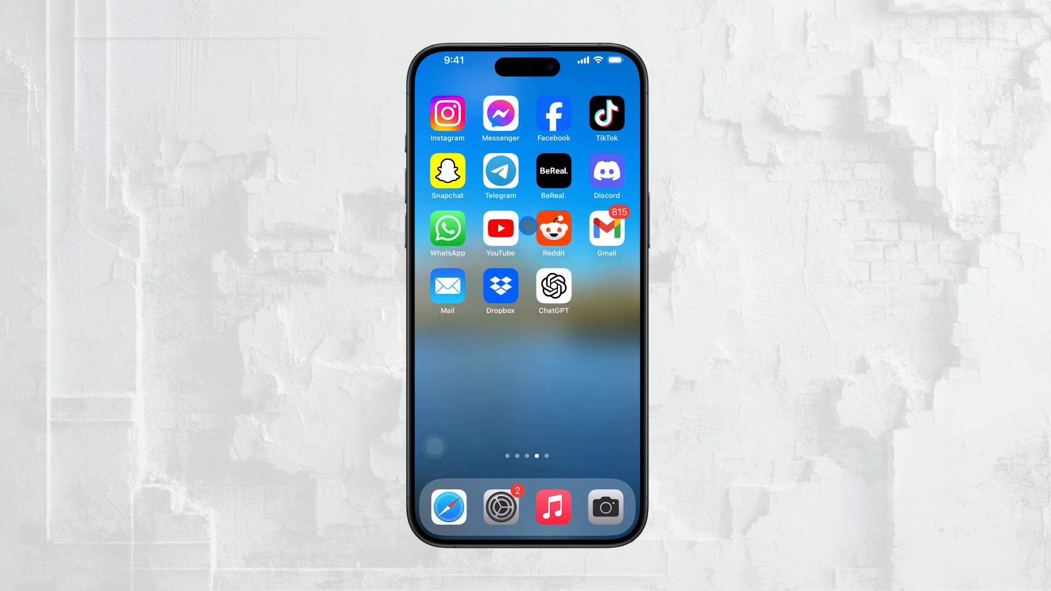
scroll(left, 3)
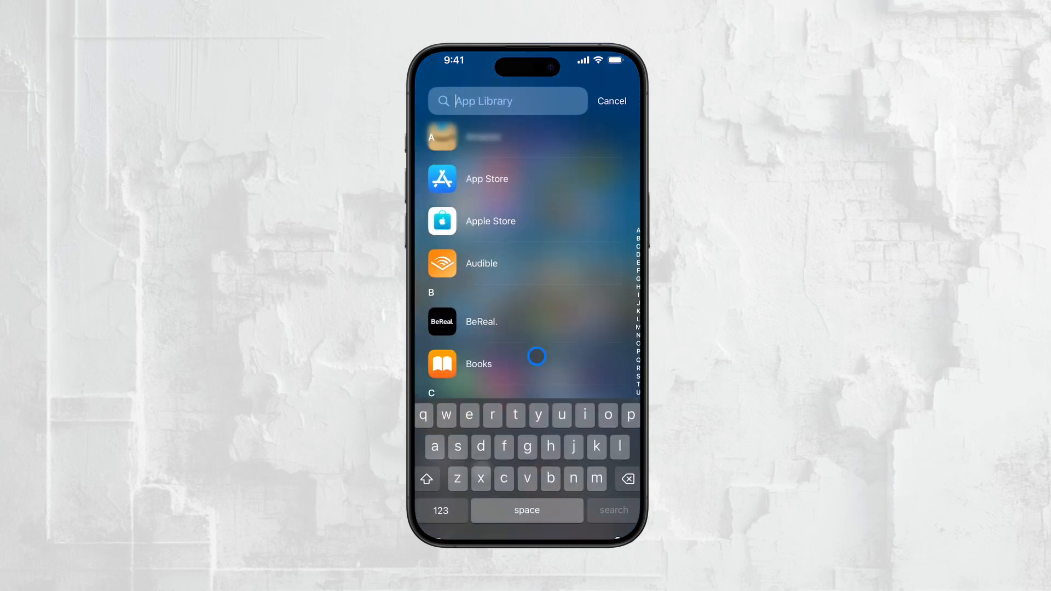
click(609, 101)
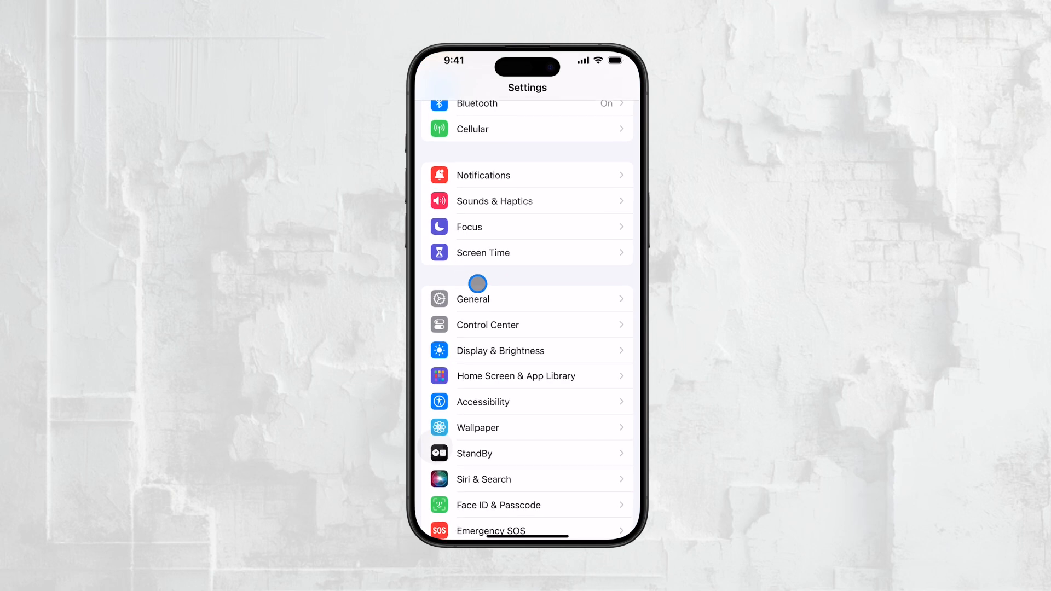
scroll(down, 3)
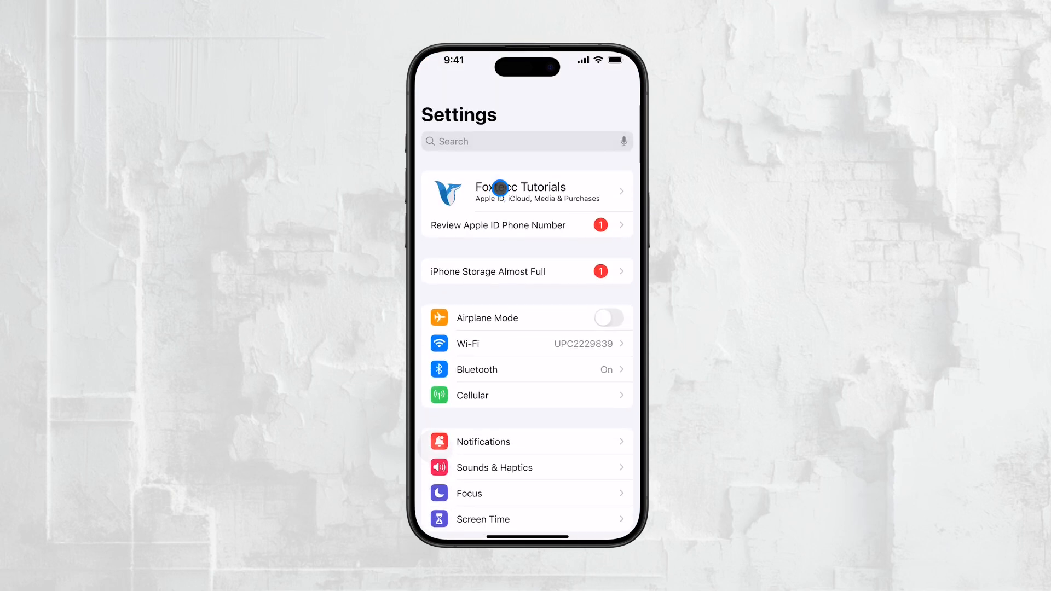
- Go through the Apple ID page into iCloud settings to reach iCloud Backup
click(526, 191)
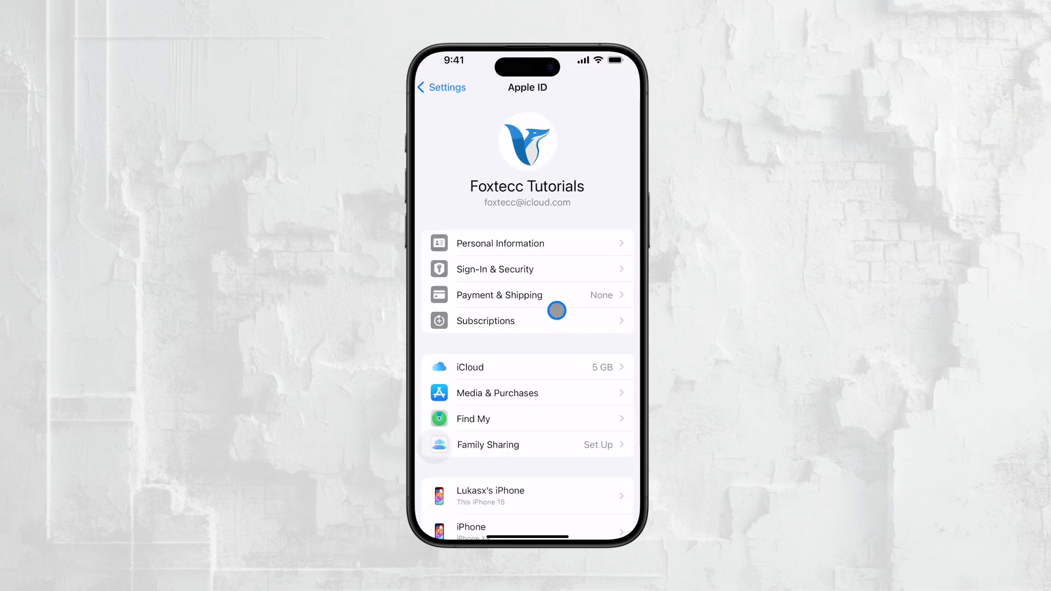
mouse_move(516, 395)
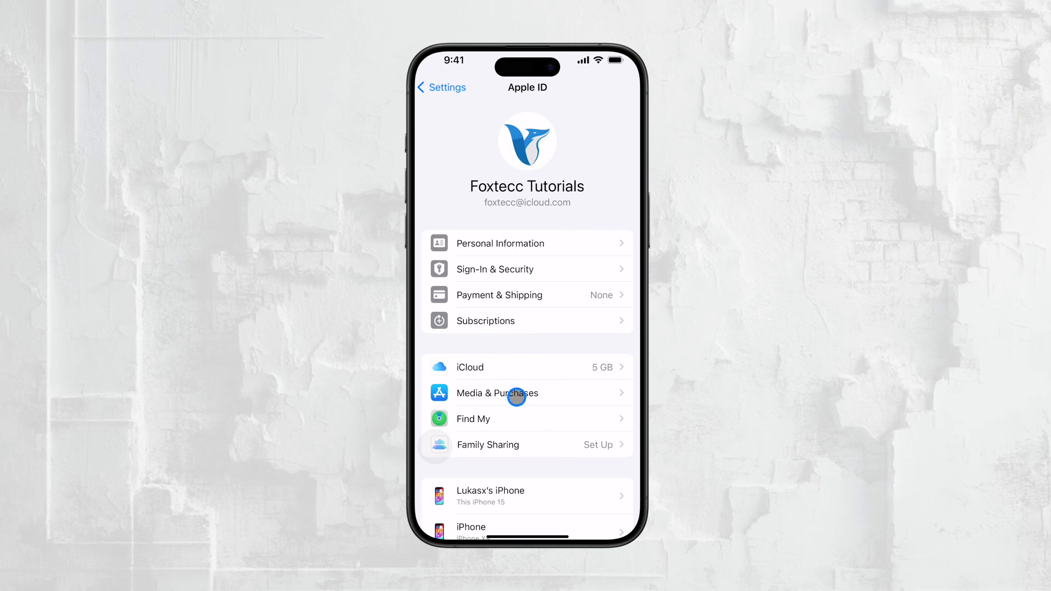
click(469, 367)
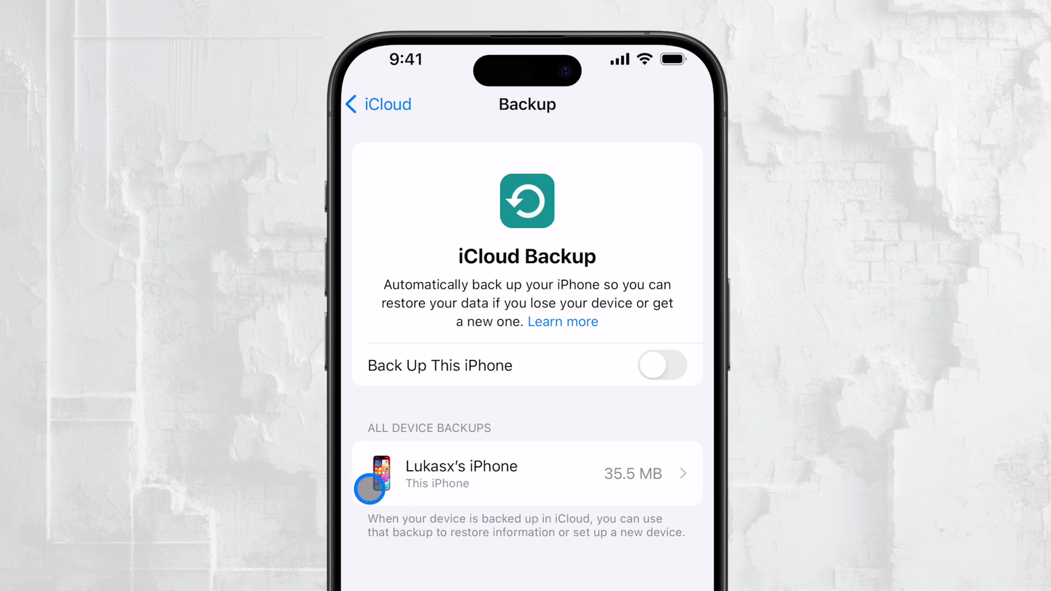
- Review the 35.5 MB iPhone backup's per-app list from 11/20/23, then return to top
scroll(up, 3)
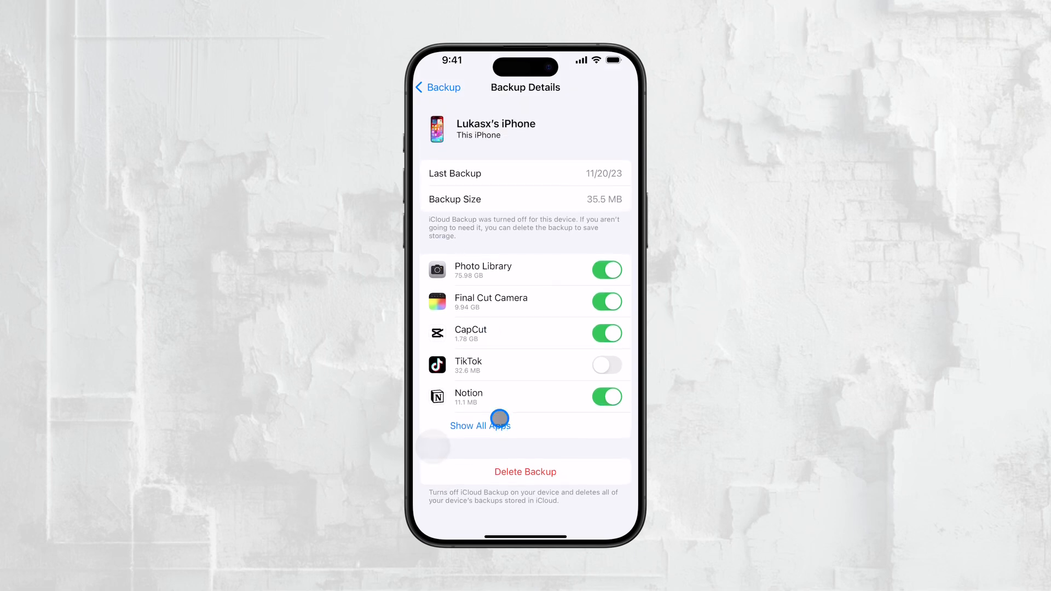
scroll(down, 3)
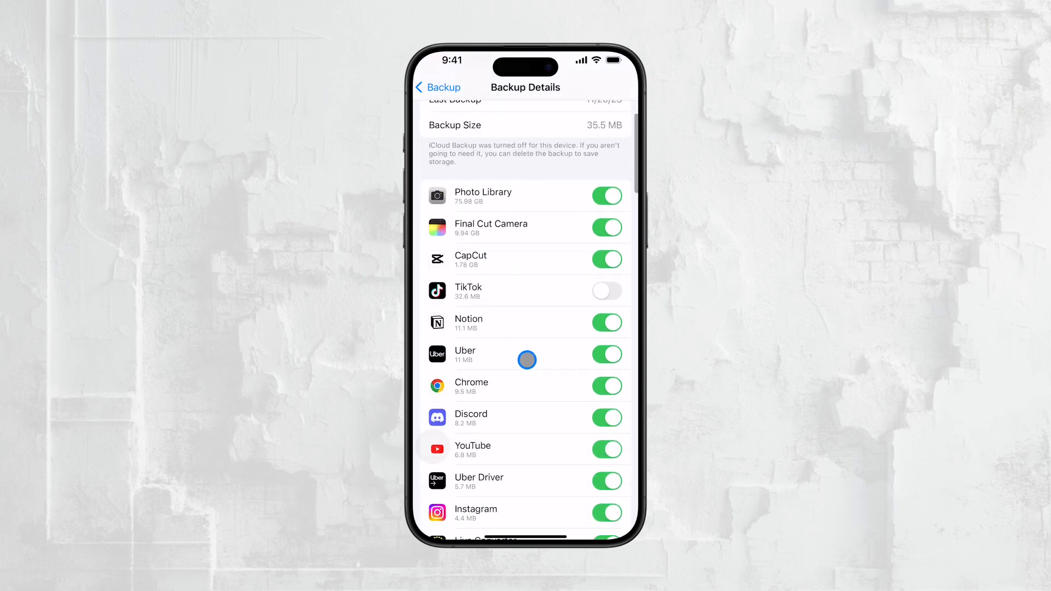
scroll(down, 3)
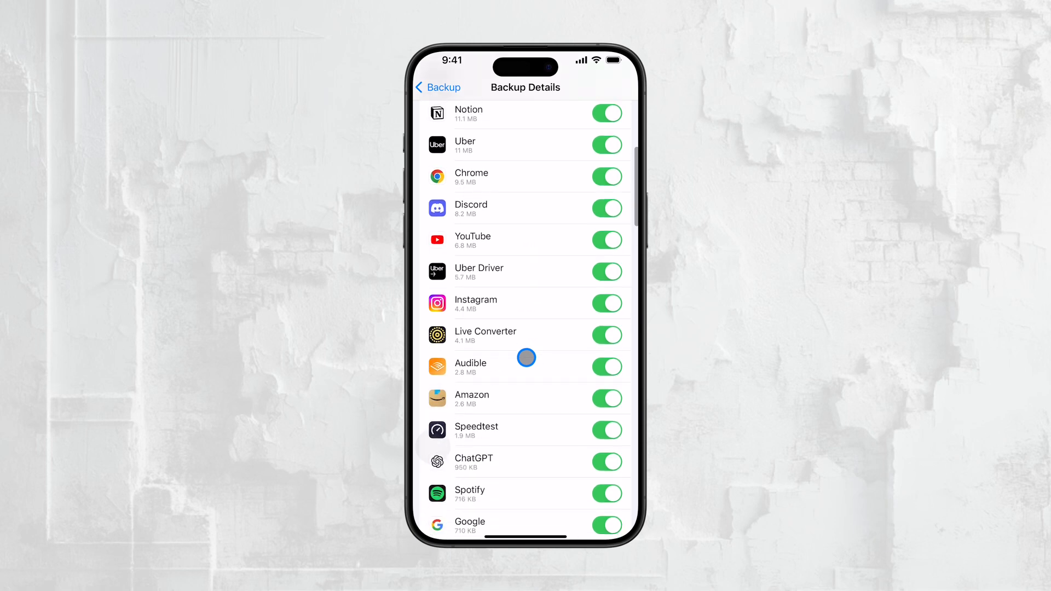
scroll(down, 3)
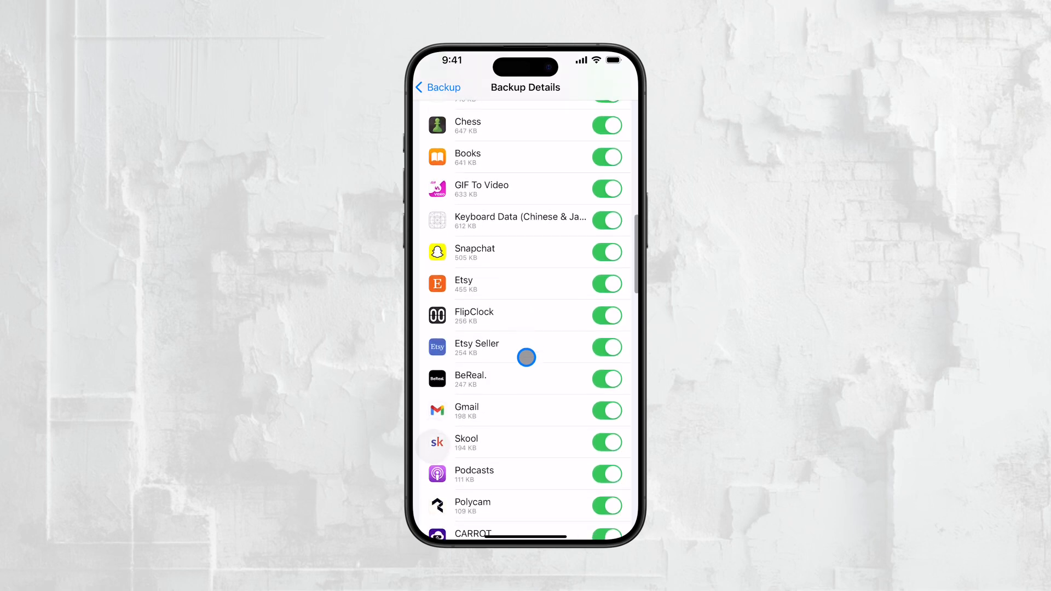
scroll(down, 3)
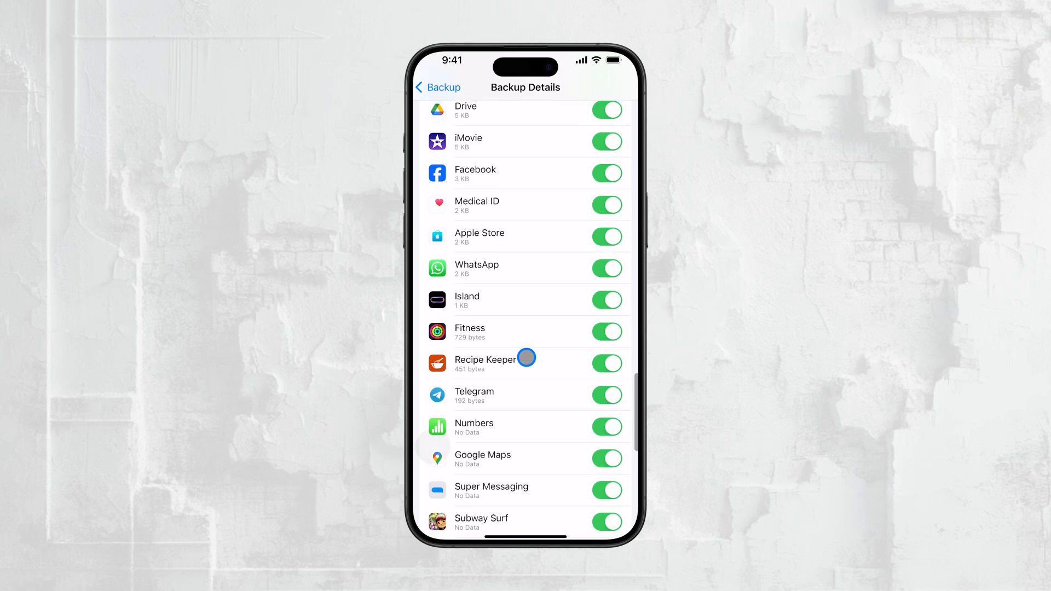
scroll(down, 3)
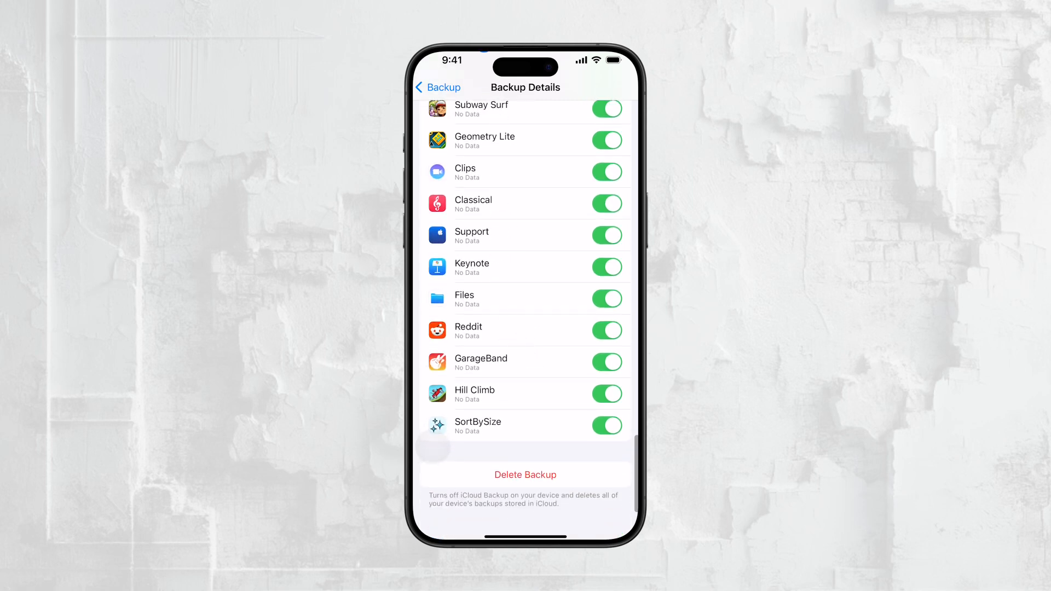
scroll(up, 3)
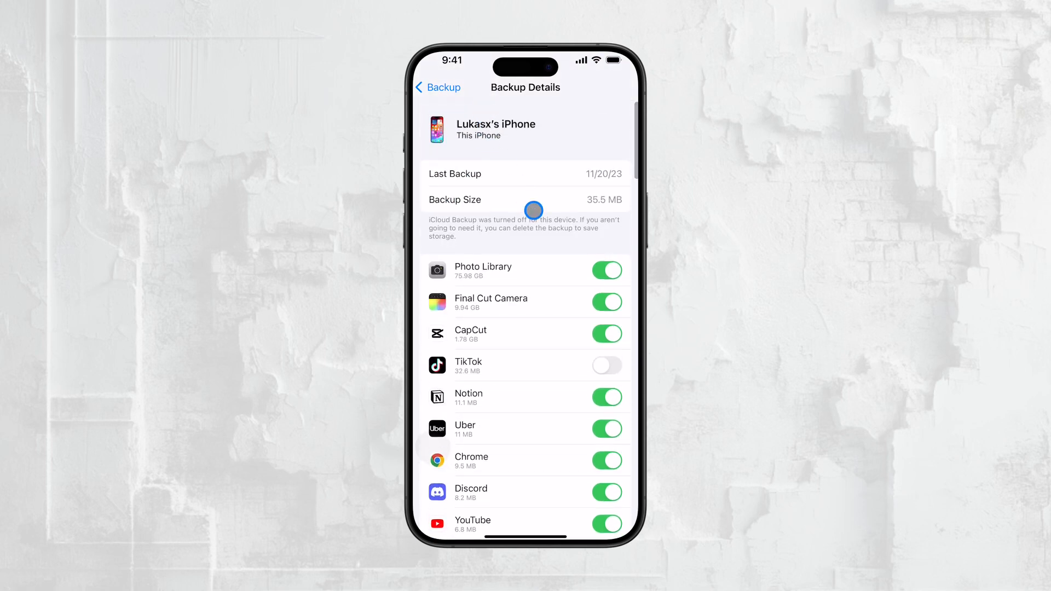
mouse_move(458, 101)
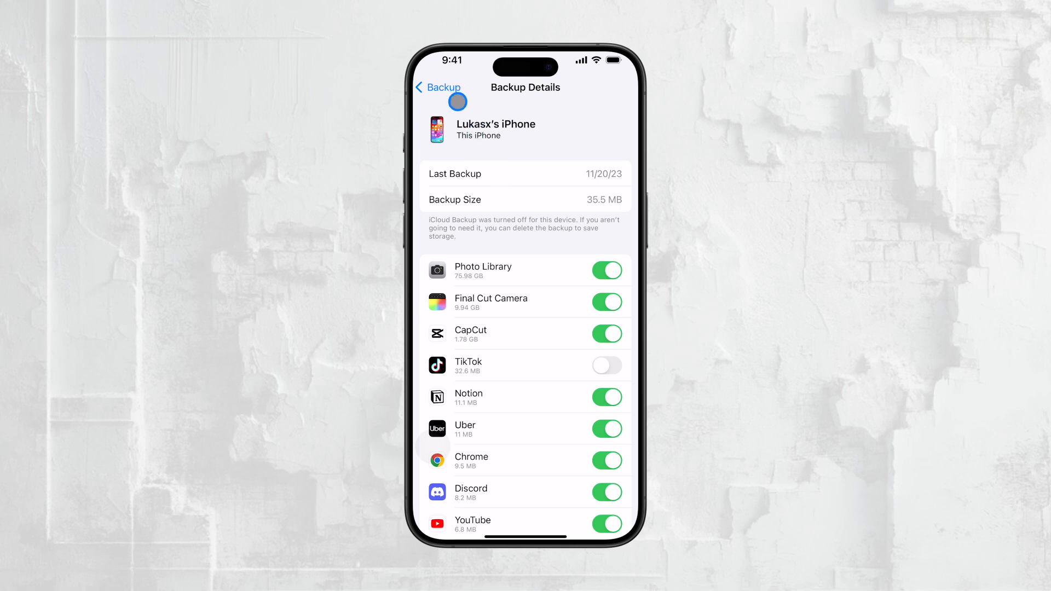
mouse_move(490, 214)
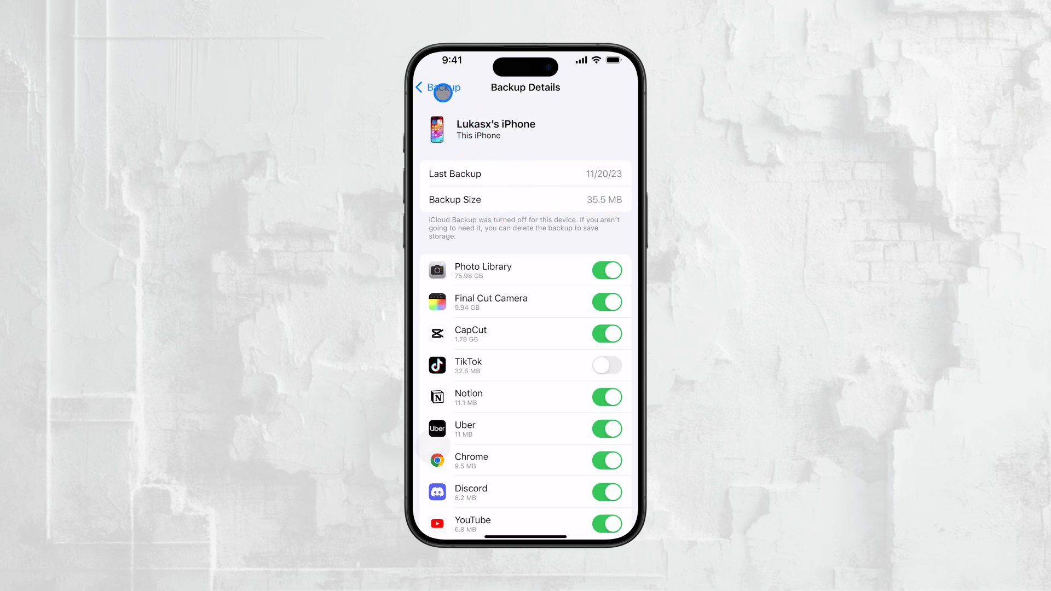
- Back out of the backup details and Settings to the first home screen page
click(435, 87)
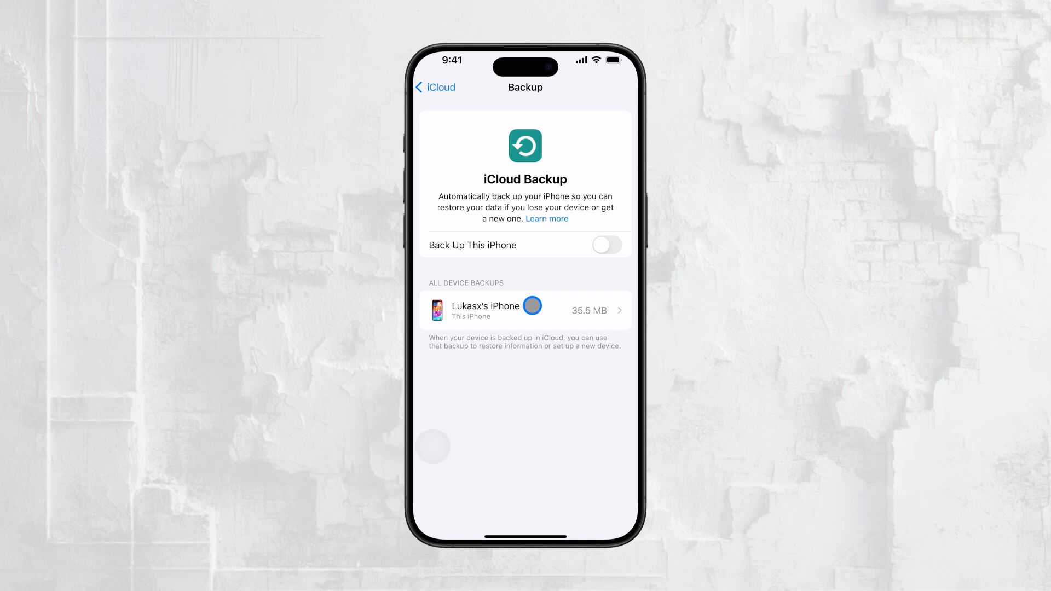
mouse_move(490, 178)
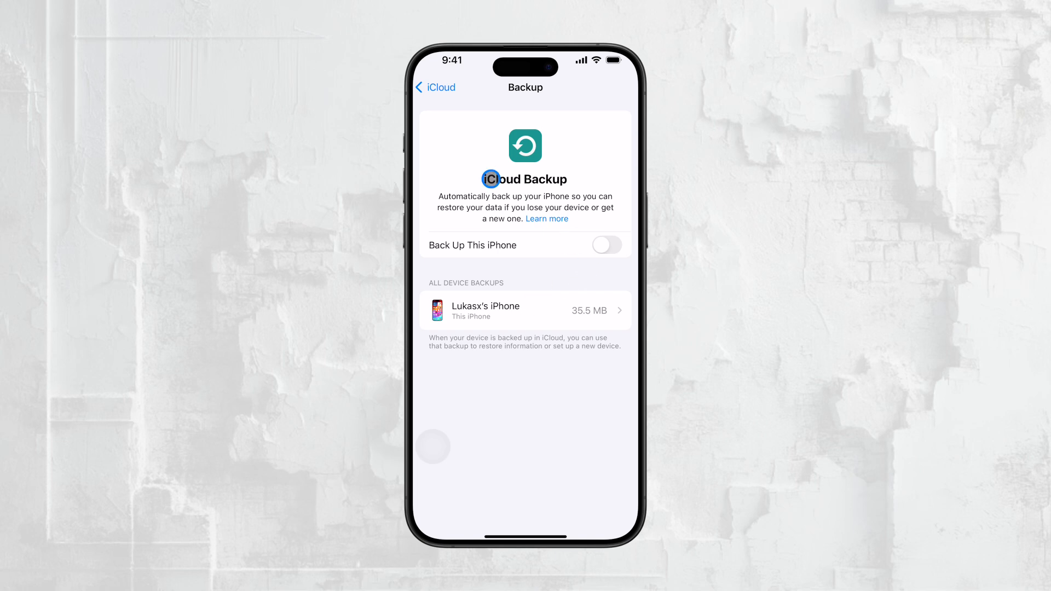
click(435, 87)
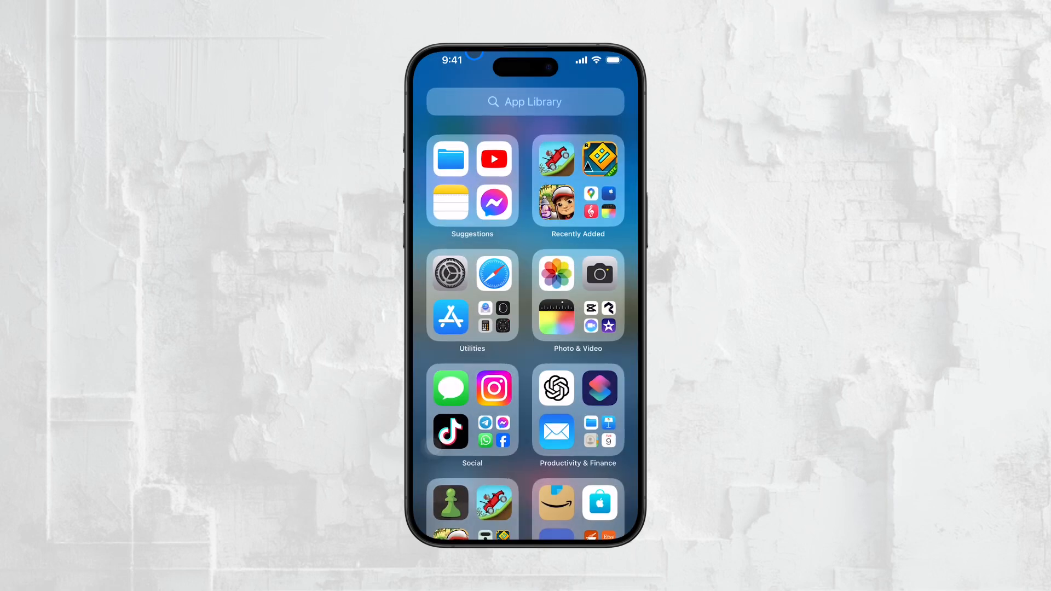
scroll(right, 3)
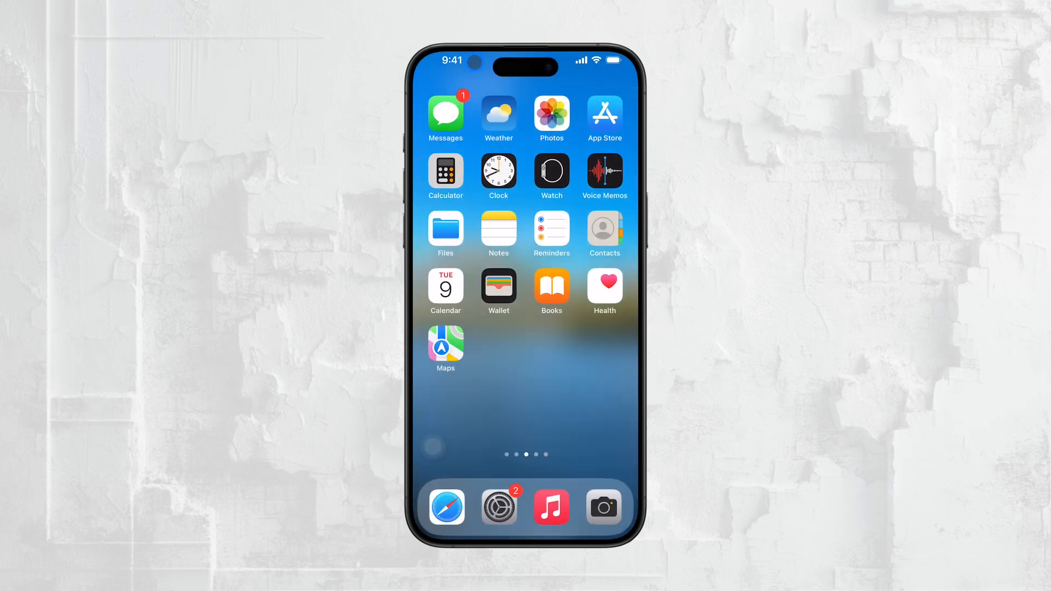